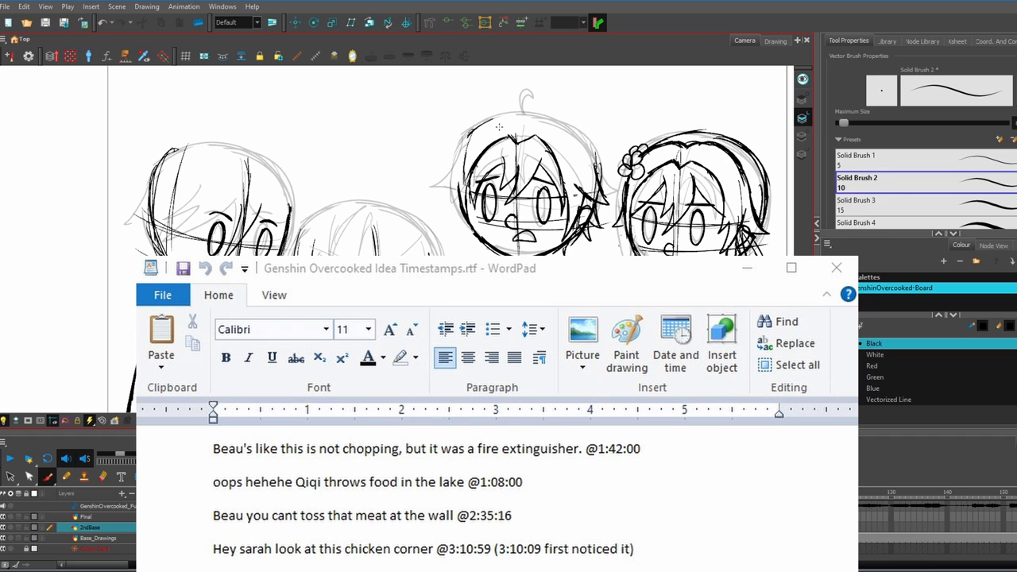
# Close the WordPad list of Genshin Overcooked timestamped ideas to reveal the Harmony storyboard.
pyautogui.click(835, 267)
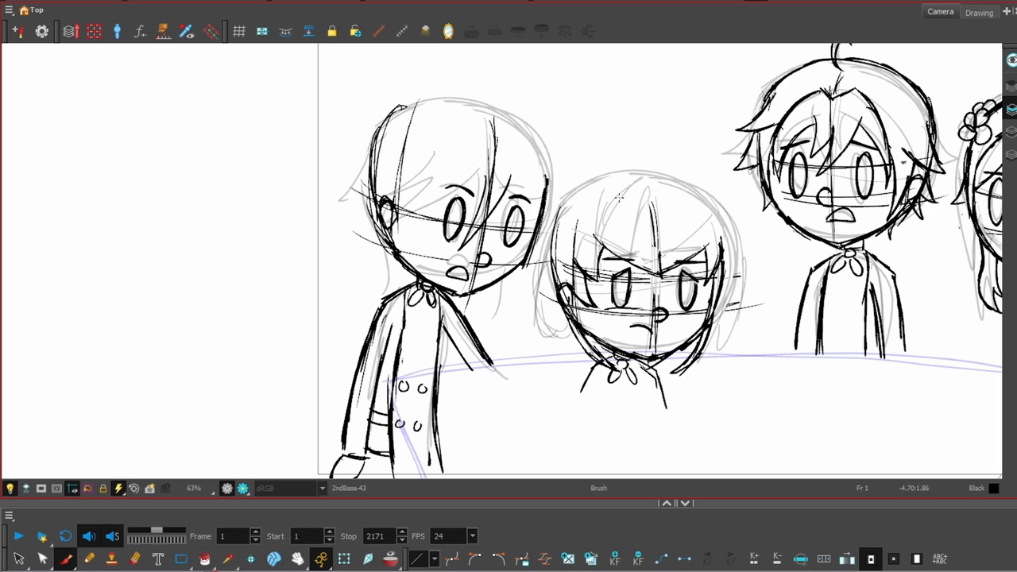
pyautogui.moveTo(604, 207); pyautogui.dragTo(644, 326)
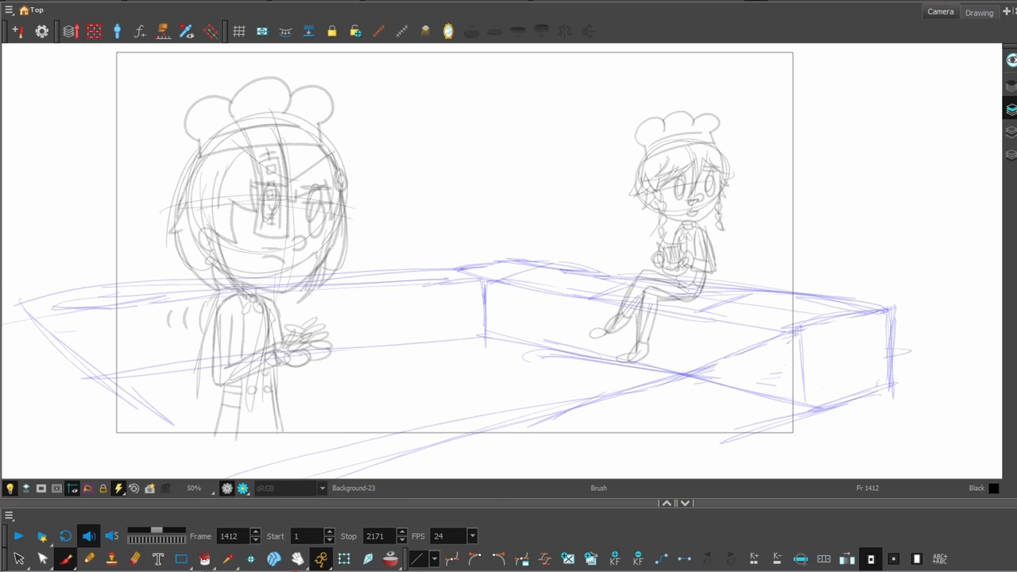
pyautogui.moveTo(489, 266); pyautogui.dragTo(739, 381)
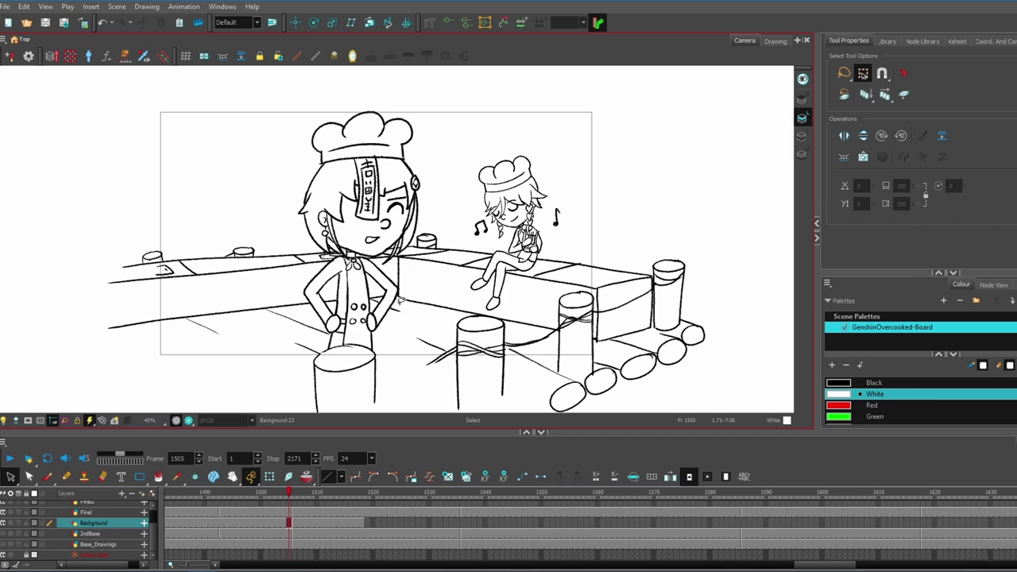
pyautogui.click(289, 492)
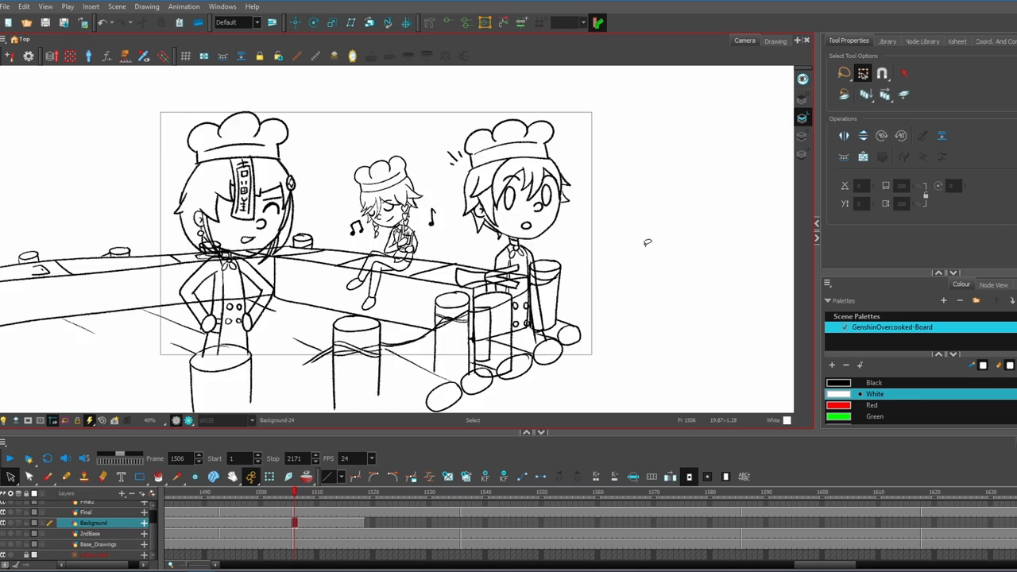
pyautogui.click(294, 495)
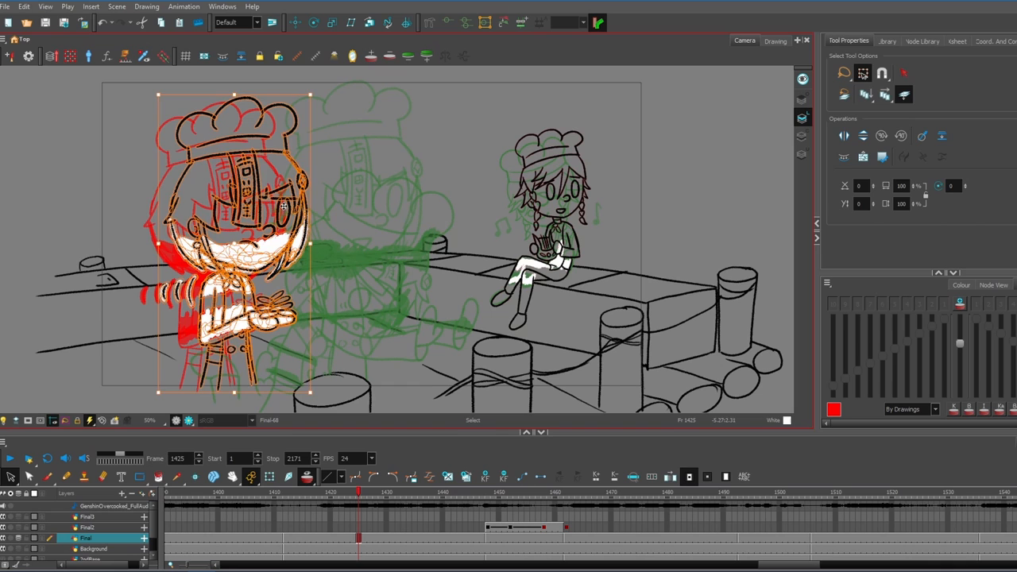
# Advance to the chef's next drawing at frame 1434 on the Final layer with onion skin showing.
pyautogui.click(412, 501)
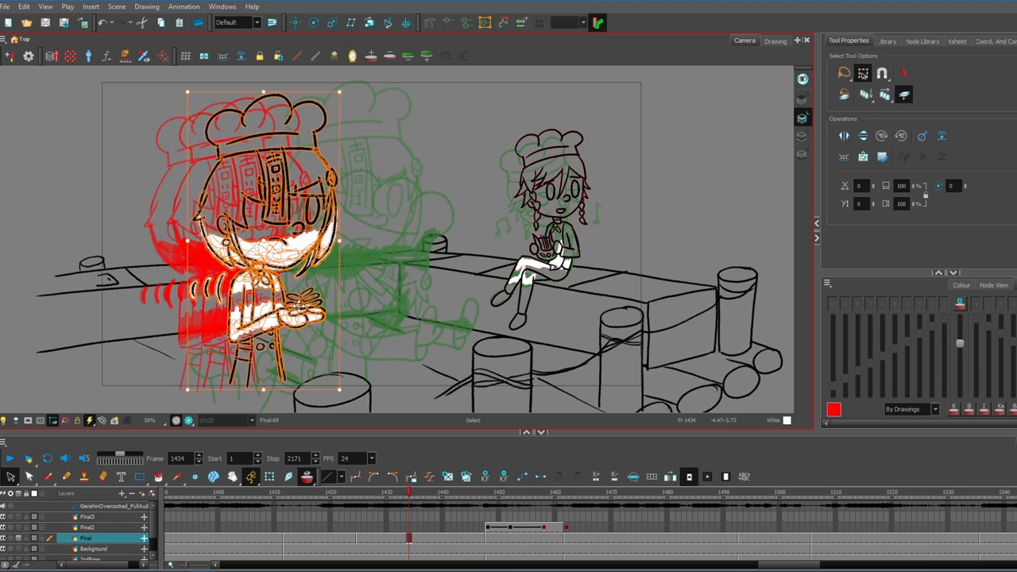